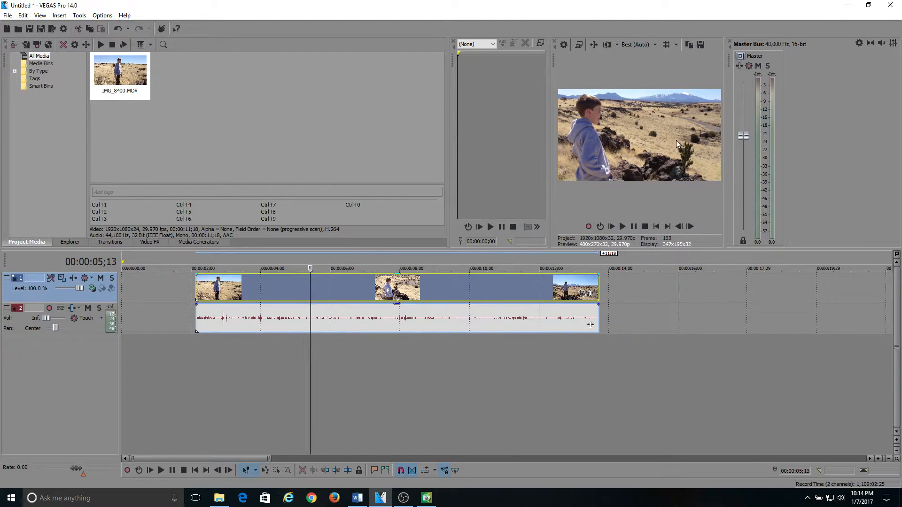
mouse_move(597, 156)
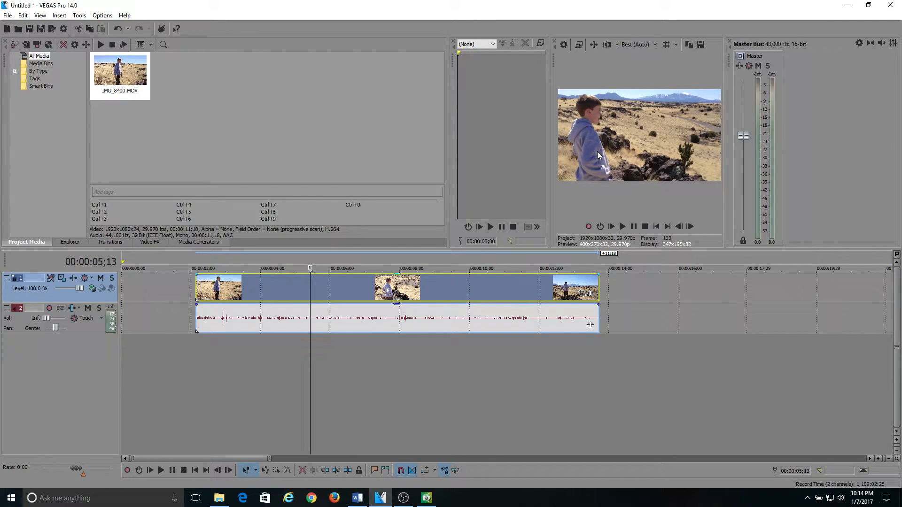
mouse_move(602, 146)
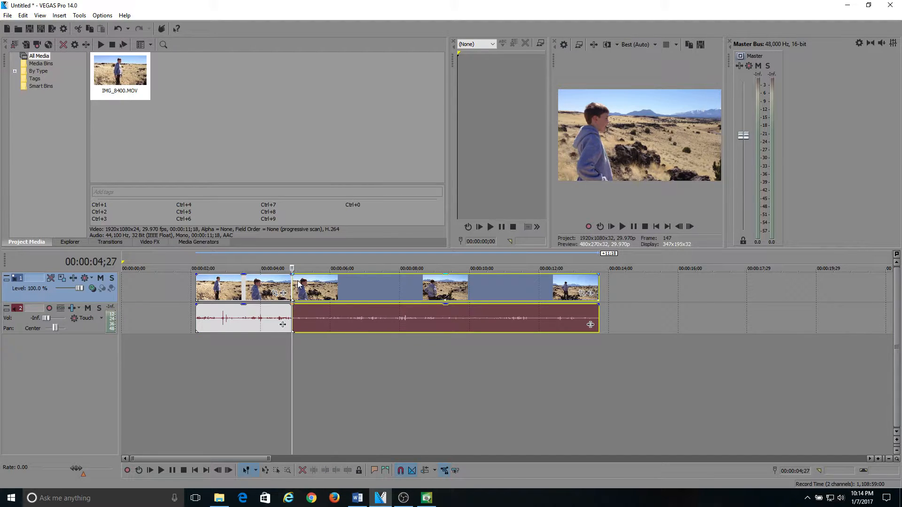
mouse_move(451, 286)
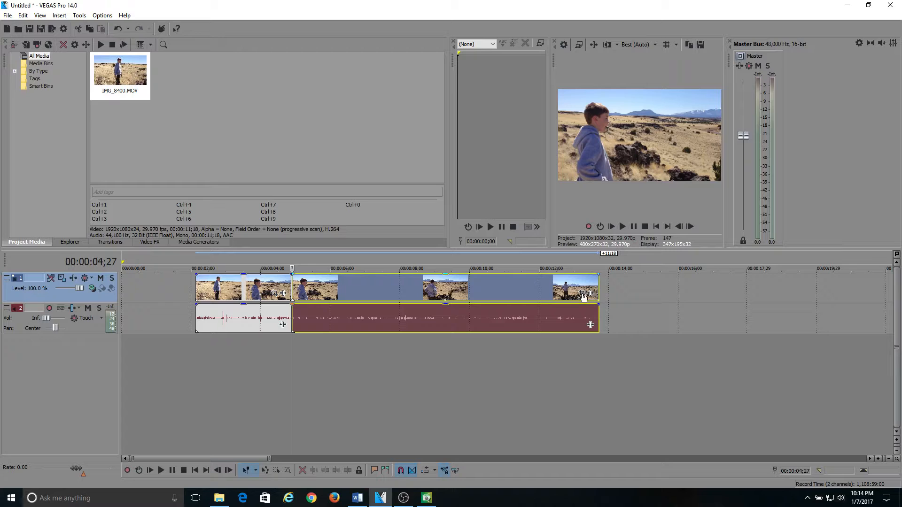
mouse_move(585, 293)
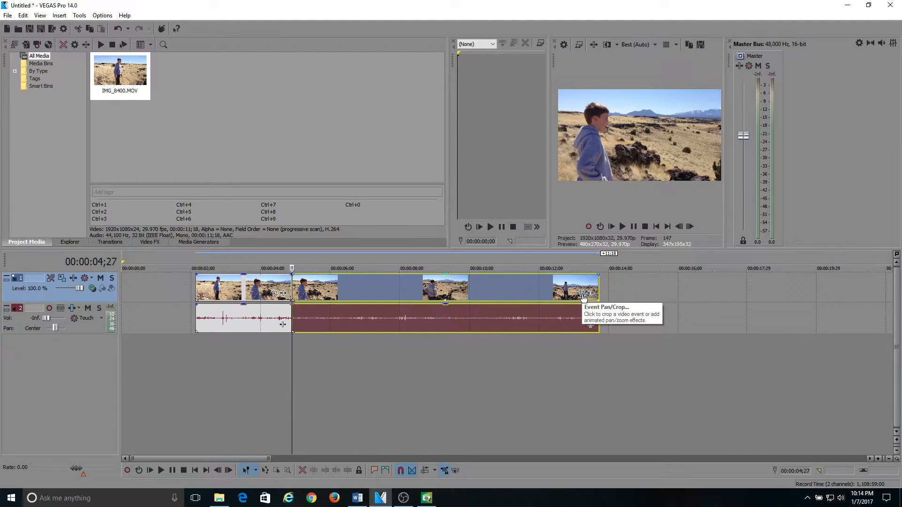
- Open Event Pan/Crop for the second clip part, framed about 1401×788 and tilted -8.3°
left_click(587, 292)
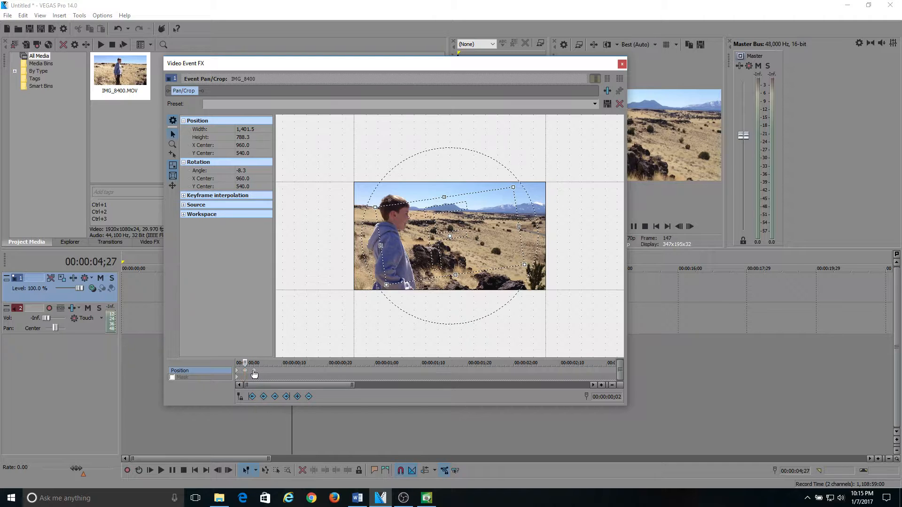
- Copy the tilted keyframe and paste copies at later points, alternating -8.3° and 5.1° tilts
right_click(253, 373)
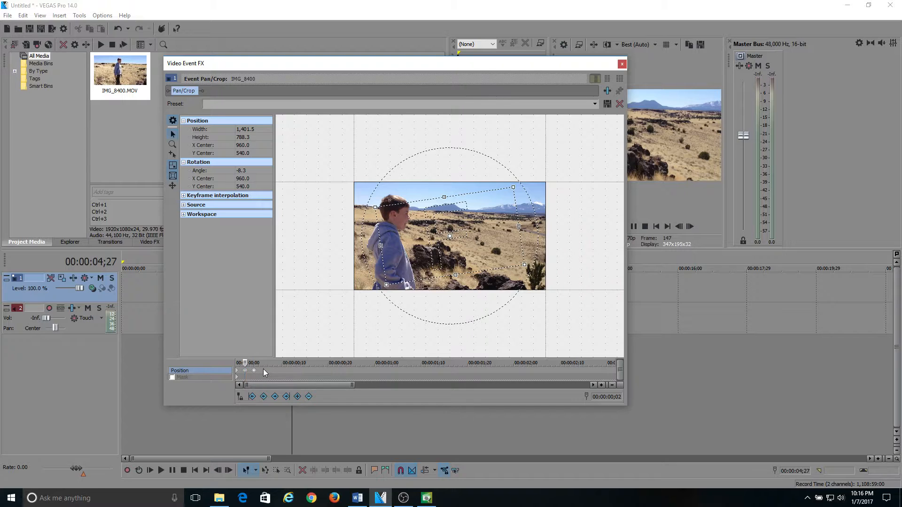
right_click(264, 363)
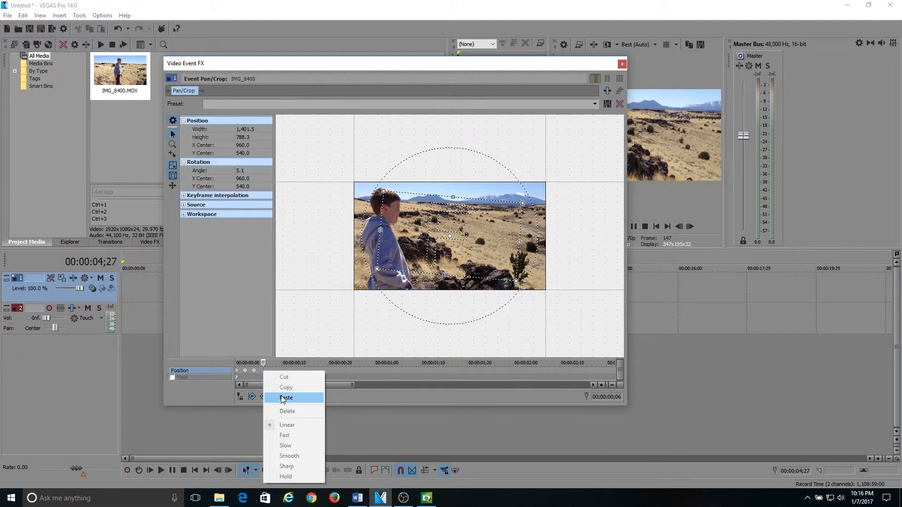
left_click(286, 397)
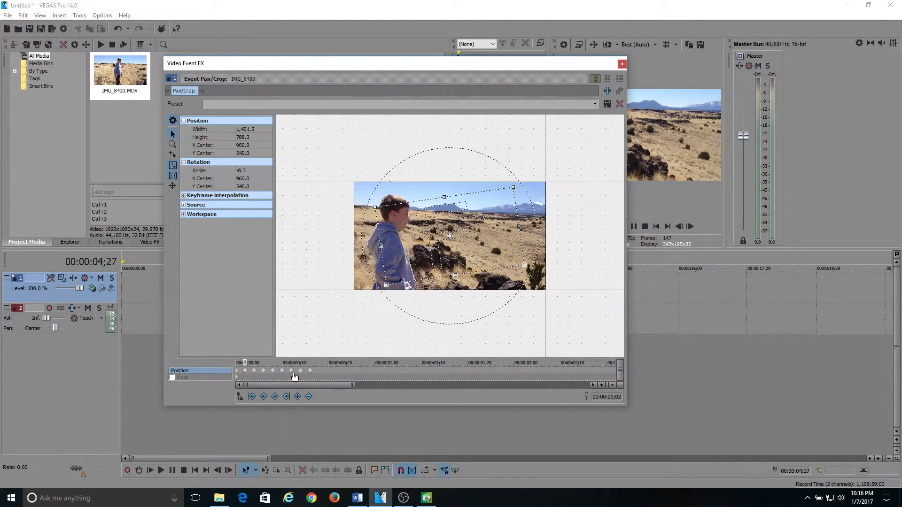
right_click(294, 377)
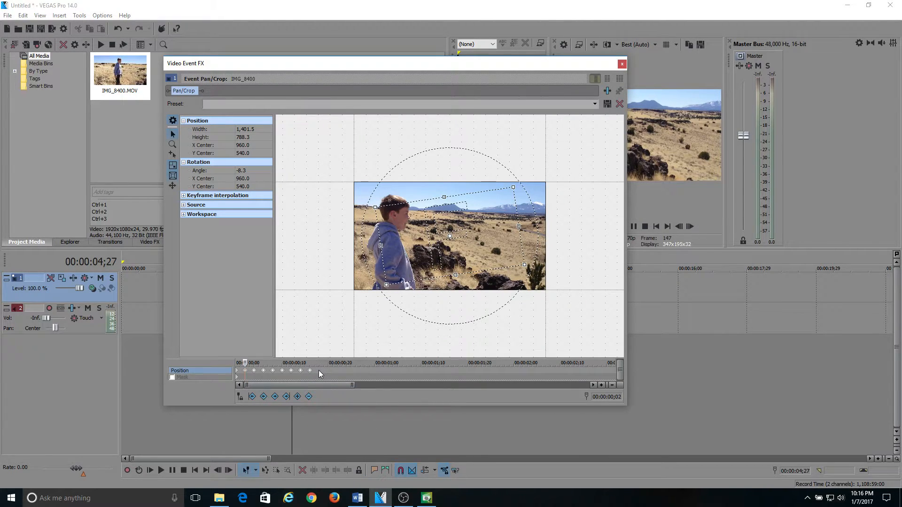
left_click(341, 399)
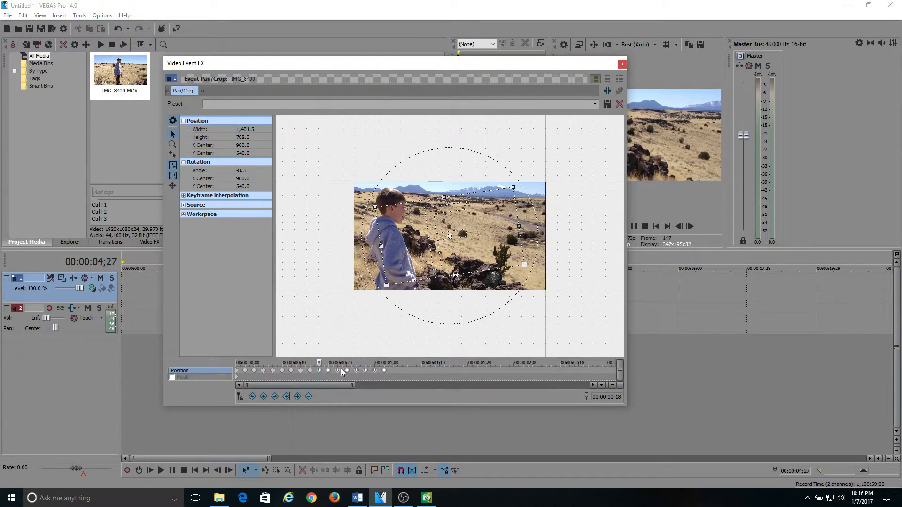
mouse_move(627, 158)
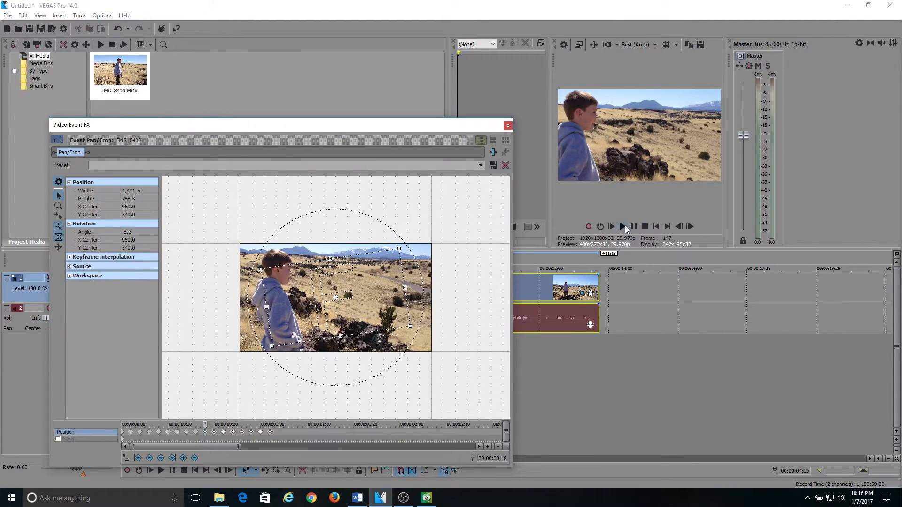
left_click(622, 226)
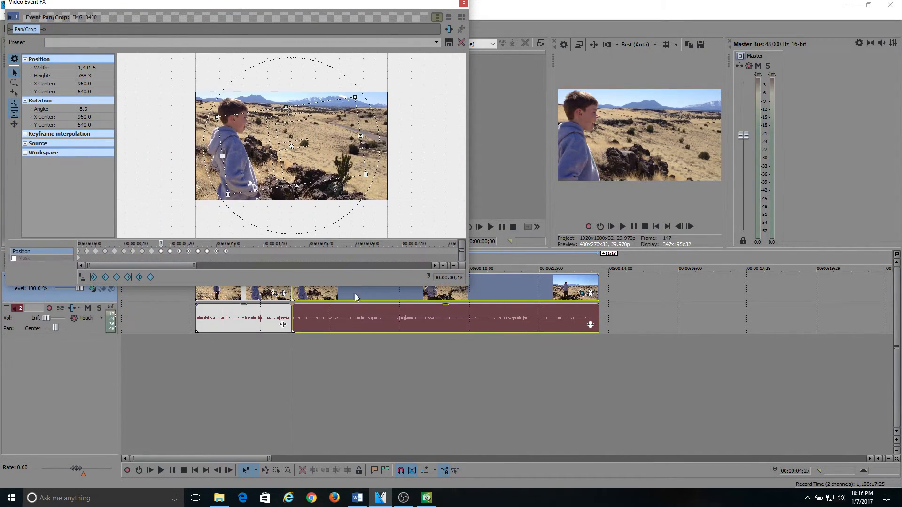
left_click(160, 471)
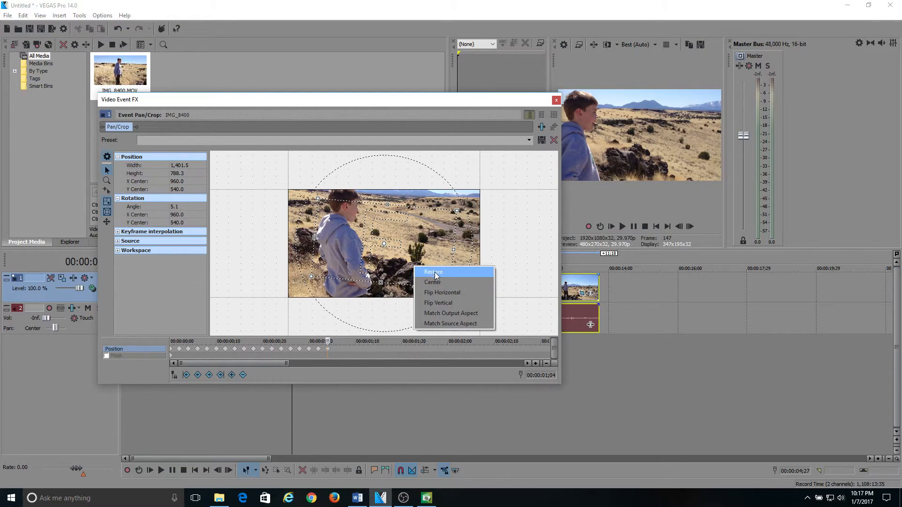
- Restore the pan/crop keyframe near 1:04 to full 1920×1080 framing at 0° rotation
left_click(433, 271)
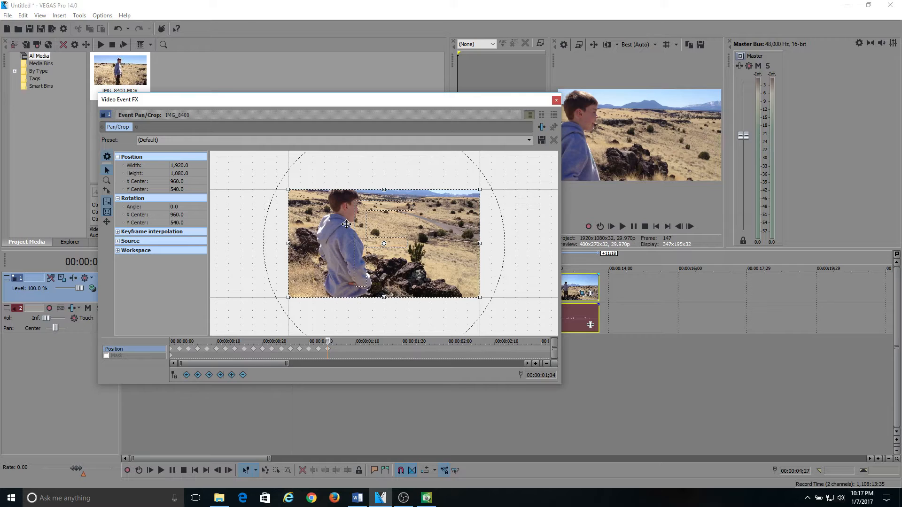
mouse_move(329, 351)
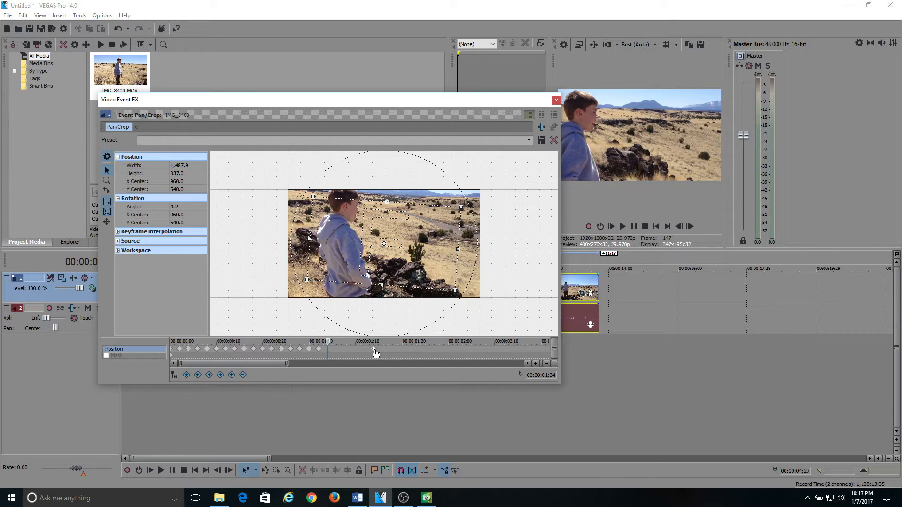
mouse_move(379, 359)
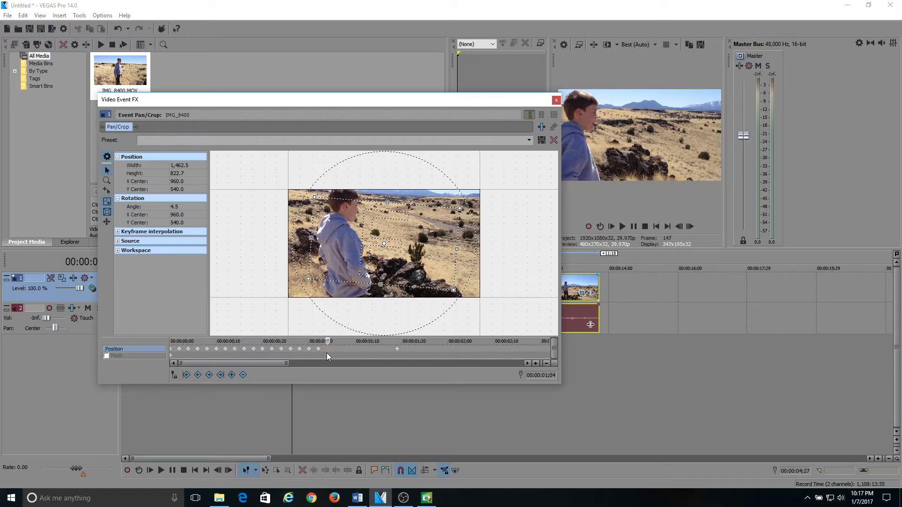
mouse_move(398, 352)
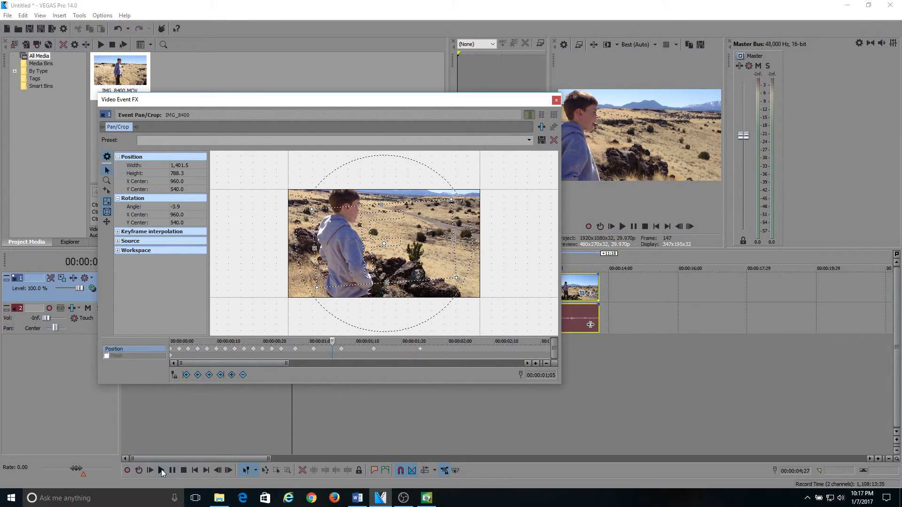
left_click(159, 471)
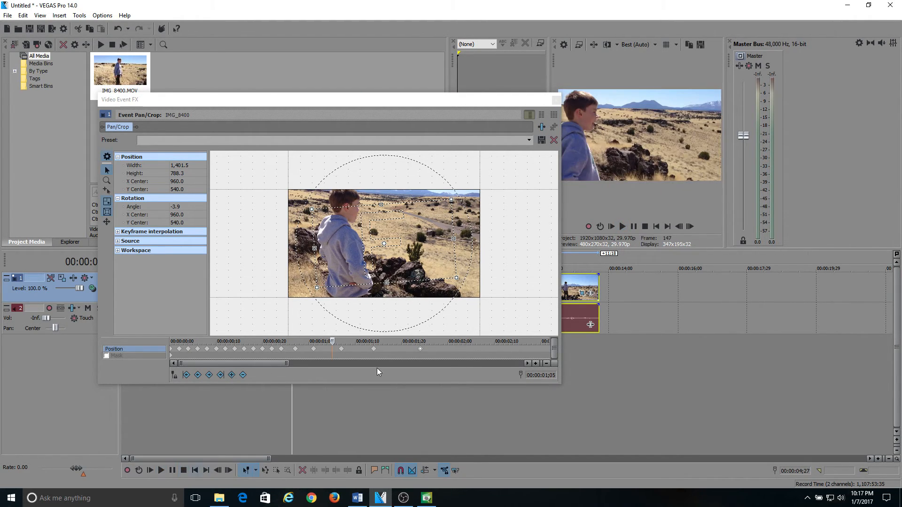
mouse_move(368, 349)
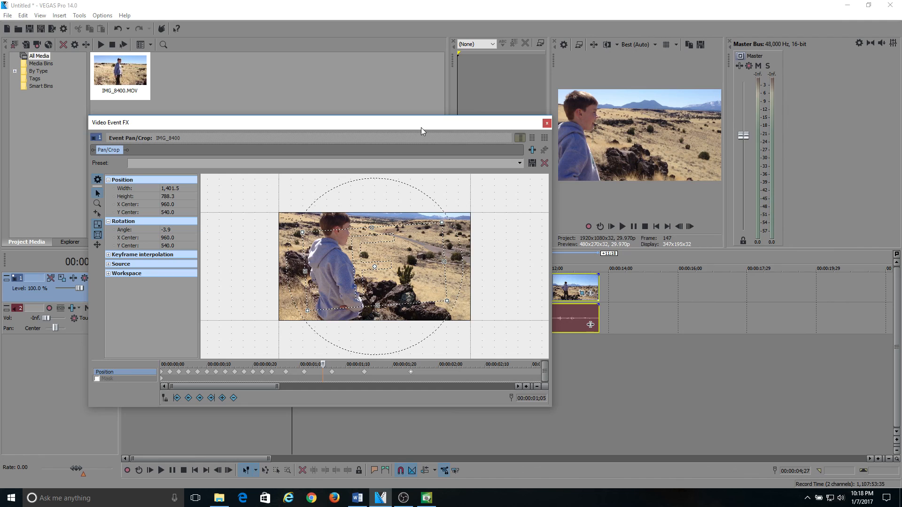
mouse_move(421, 130)
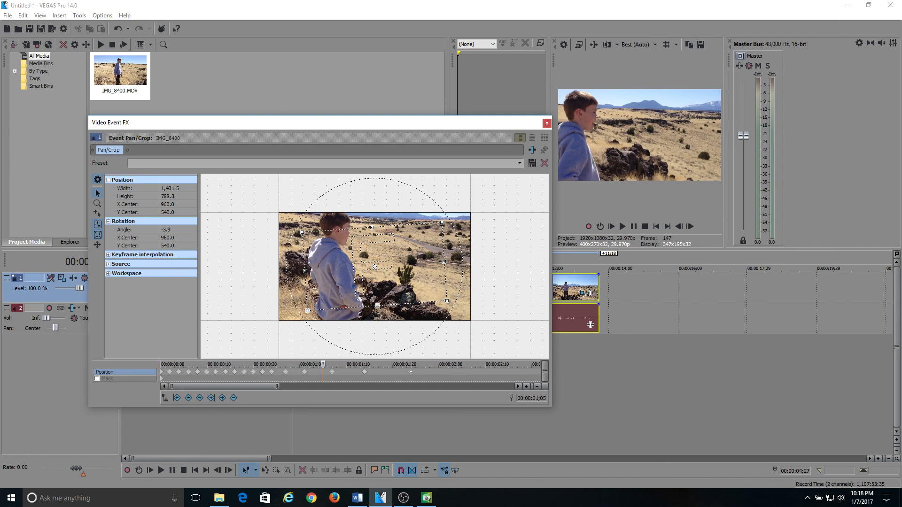